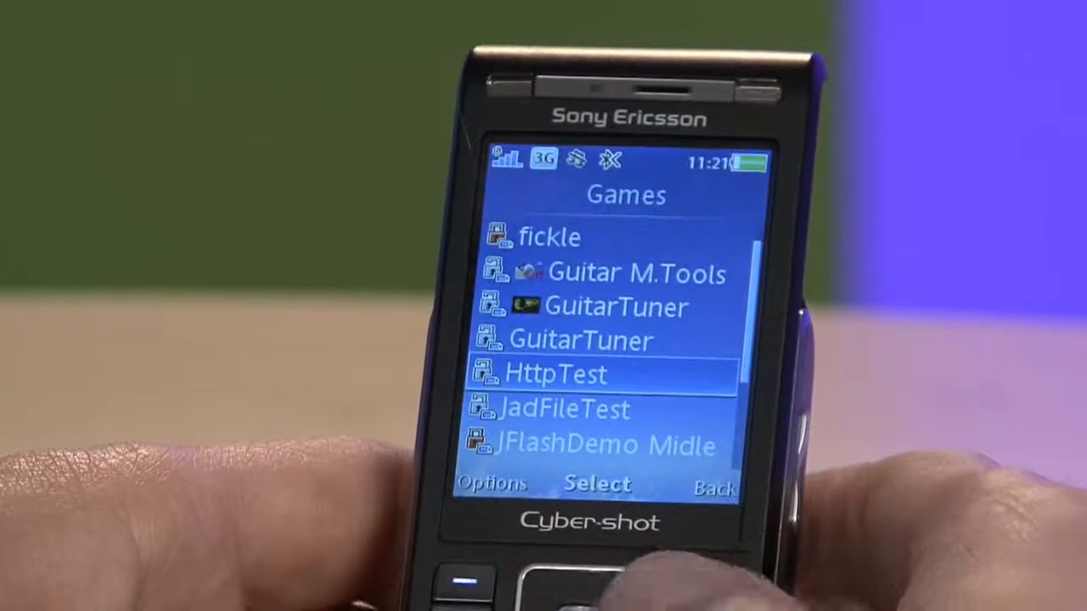
- Launch HttpTest, answer its prompt, and view its Internet access options No, Always ask, Ask once, Never ask
click(598, 484)
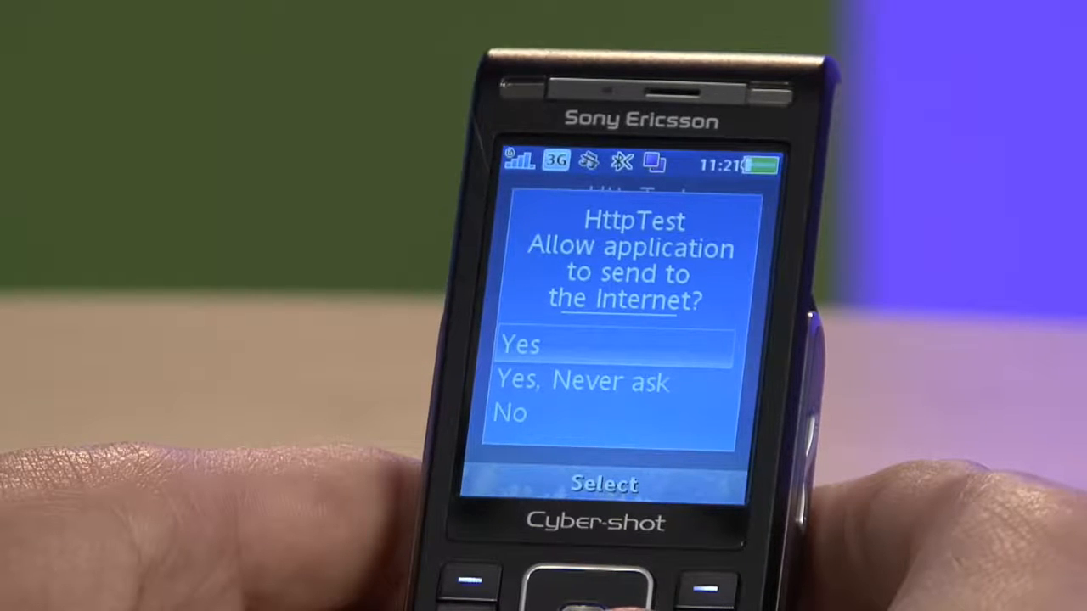
key(Down)
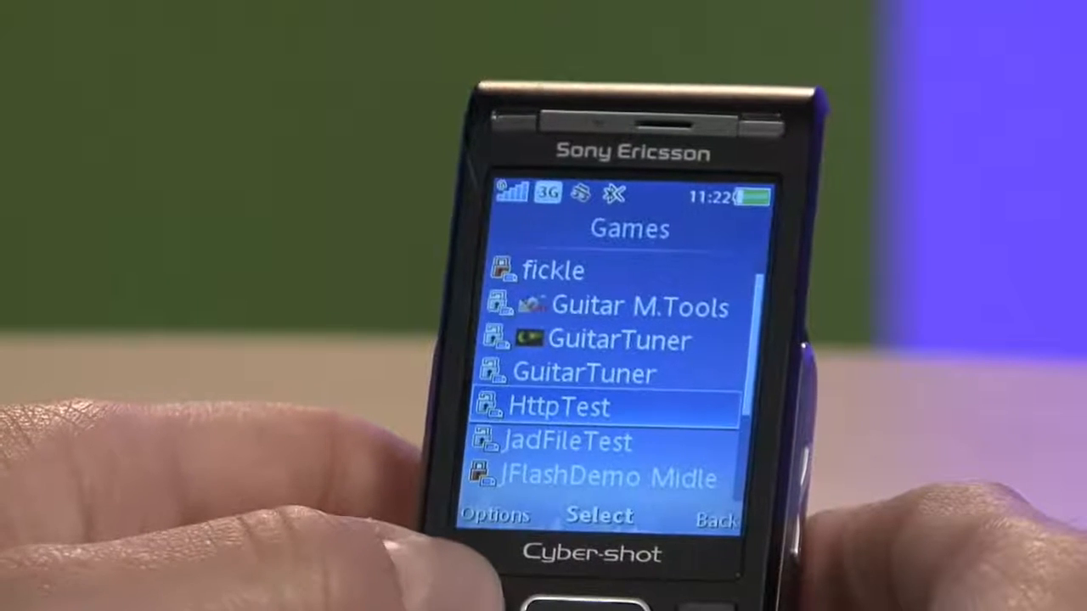
click(492, 515)
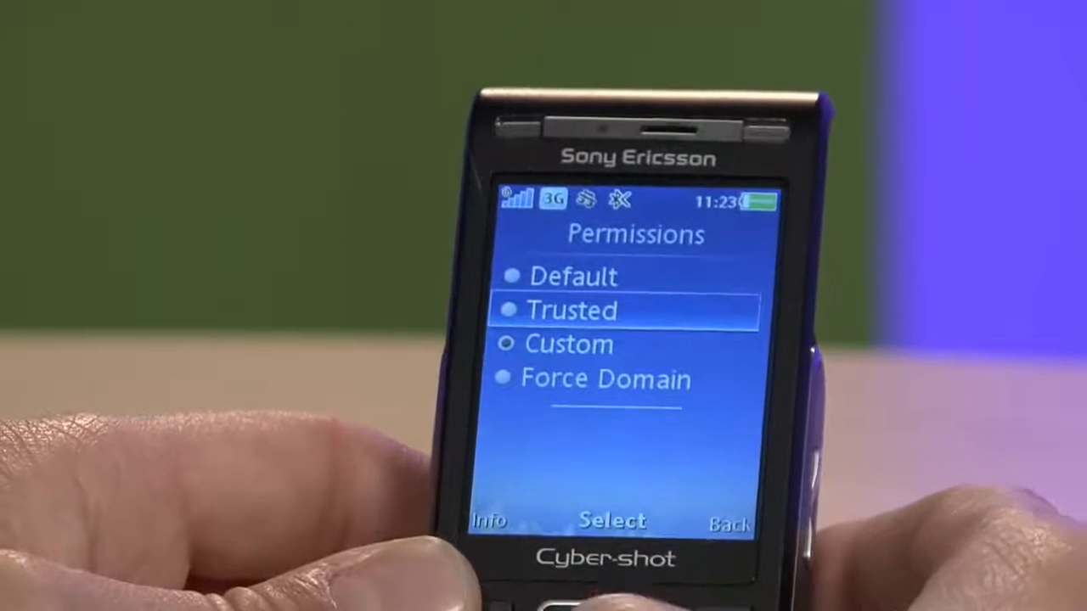
click(612, 519)
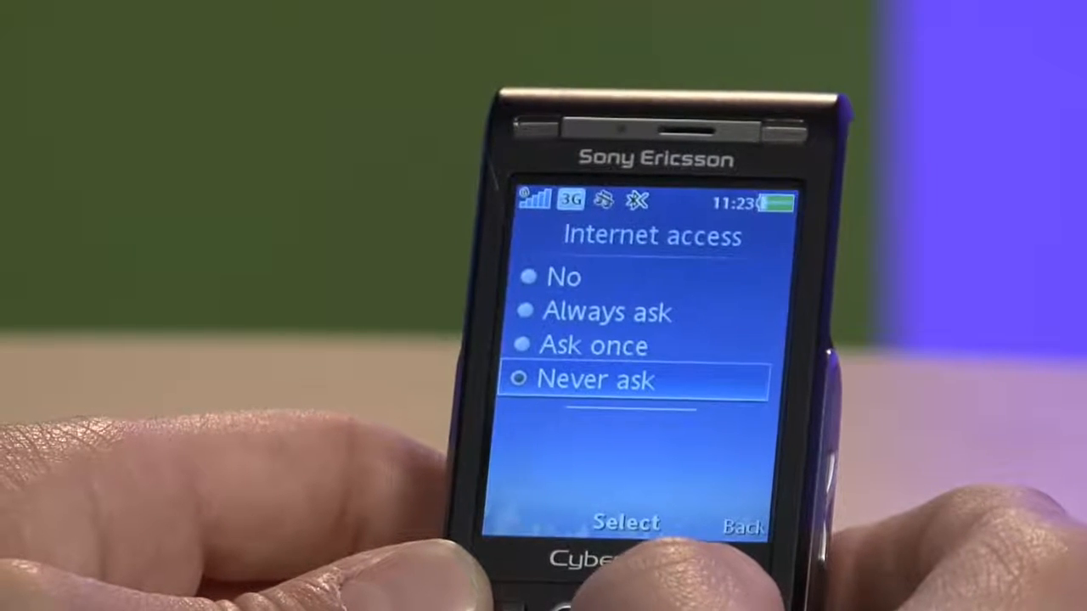
key(Up)
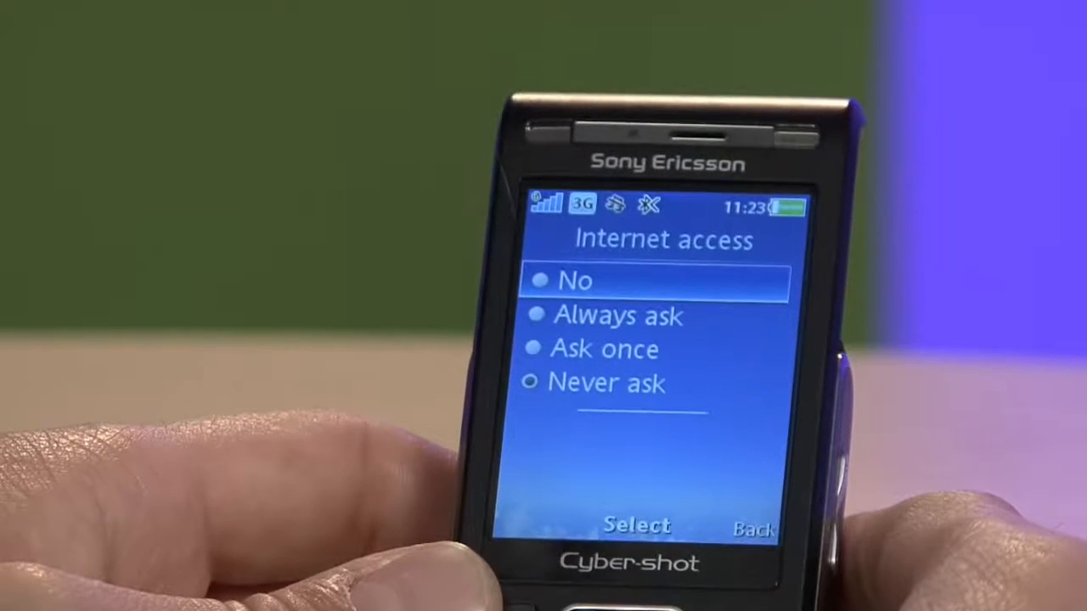
key(Down)
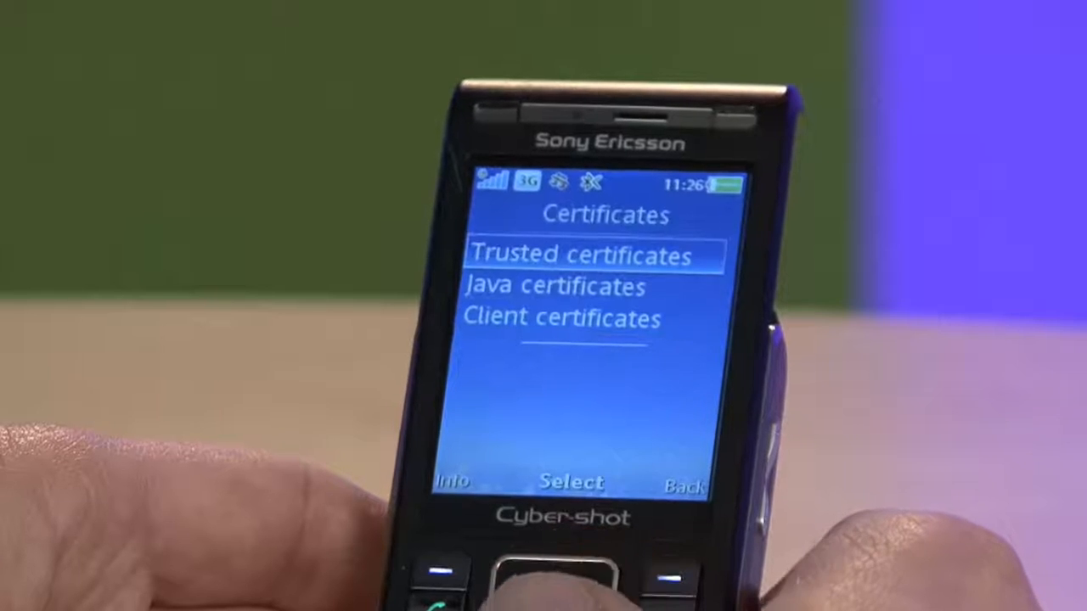
- Scroll the Java certificates list through Sony Ericsson, GeoTrust, Thawte, VeriSign and Sony Ericsson Test
key(down)
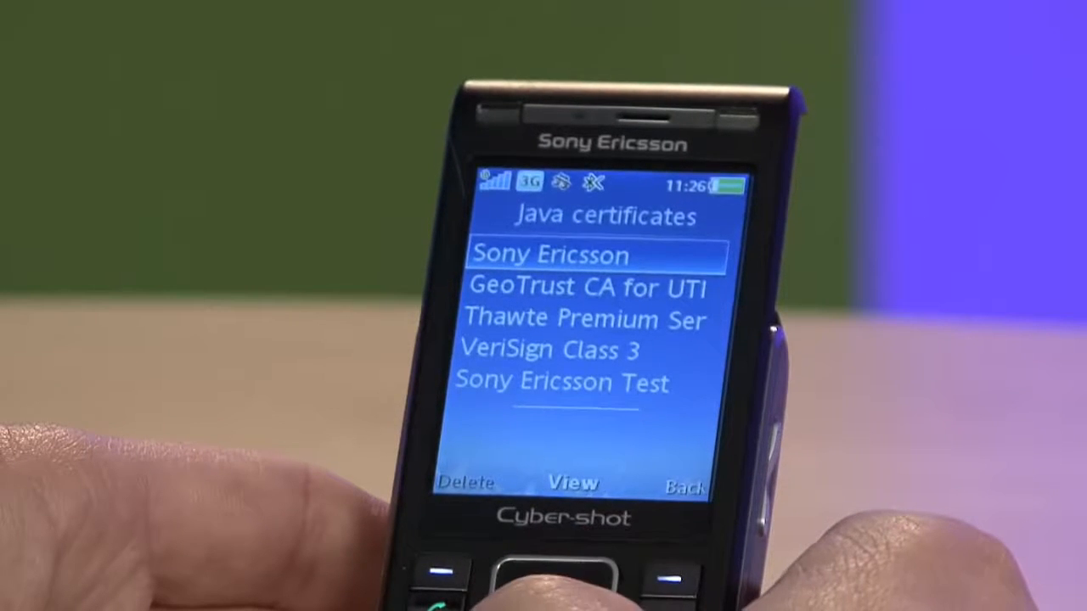
key(down)
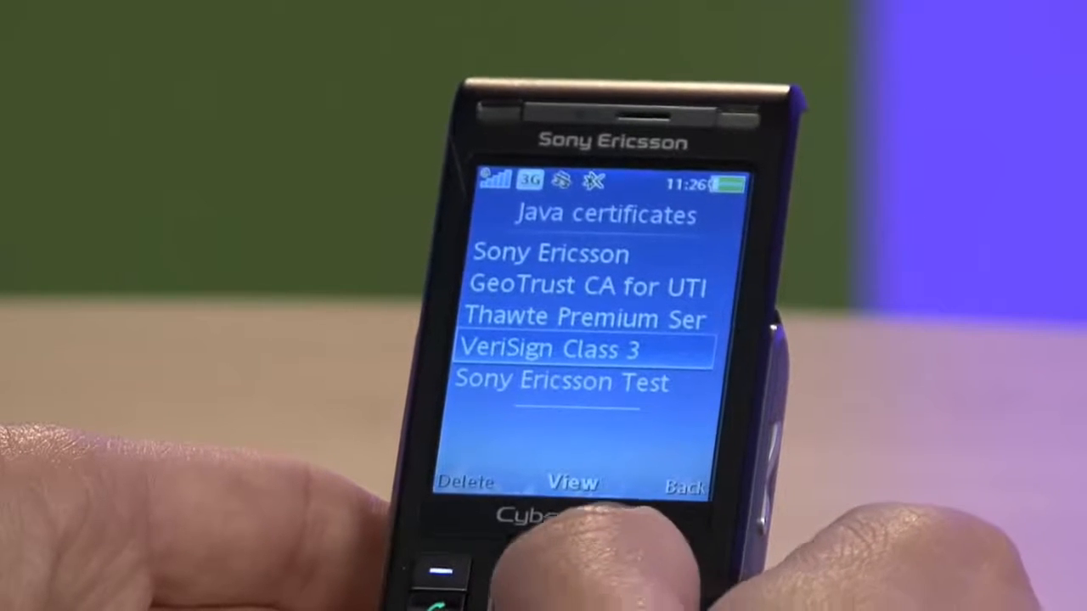
key(up)
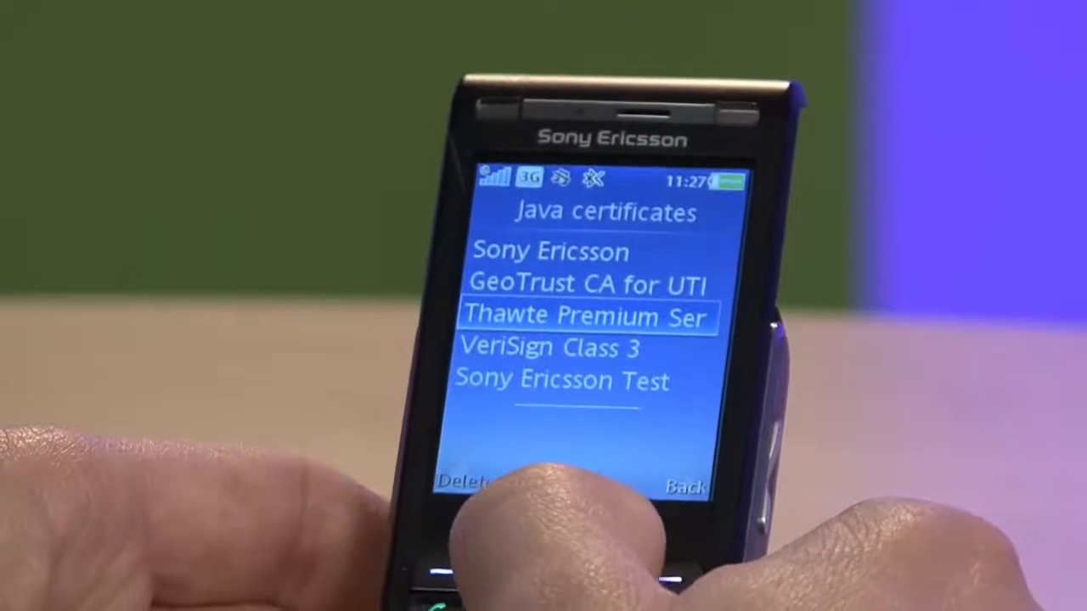
key(up)
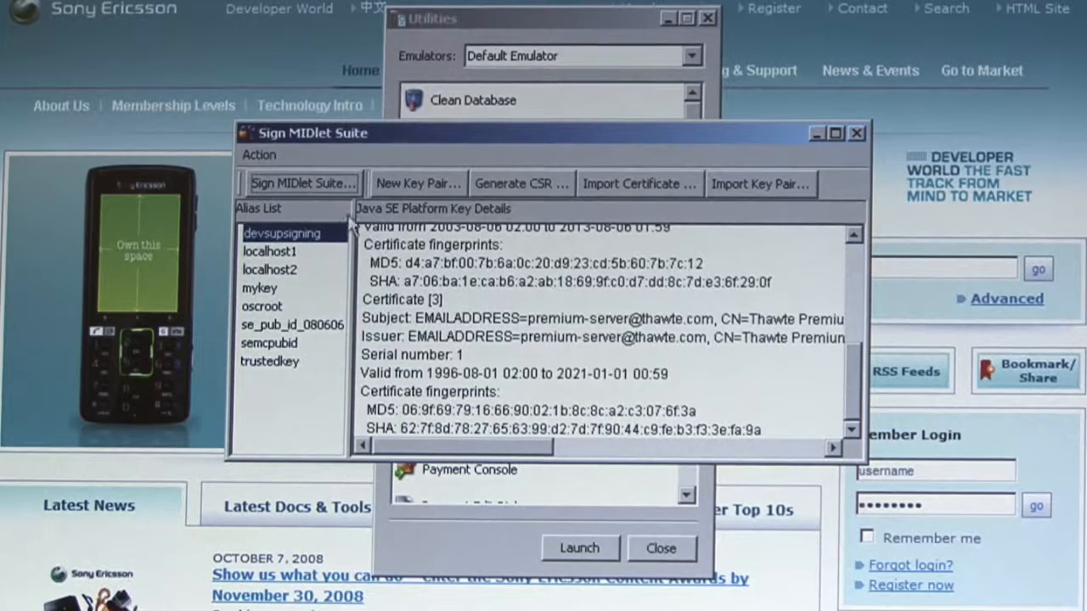
- In Sign MIDlet Suite's Select JAD File dialog, navigate into Audiodemo's bin folder to Audiodemo.jad
click(303, 183)
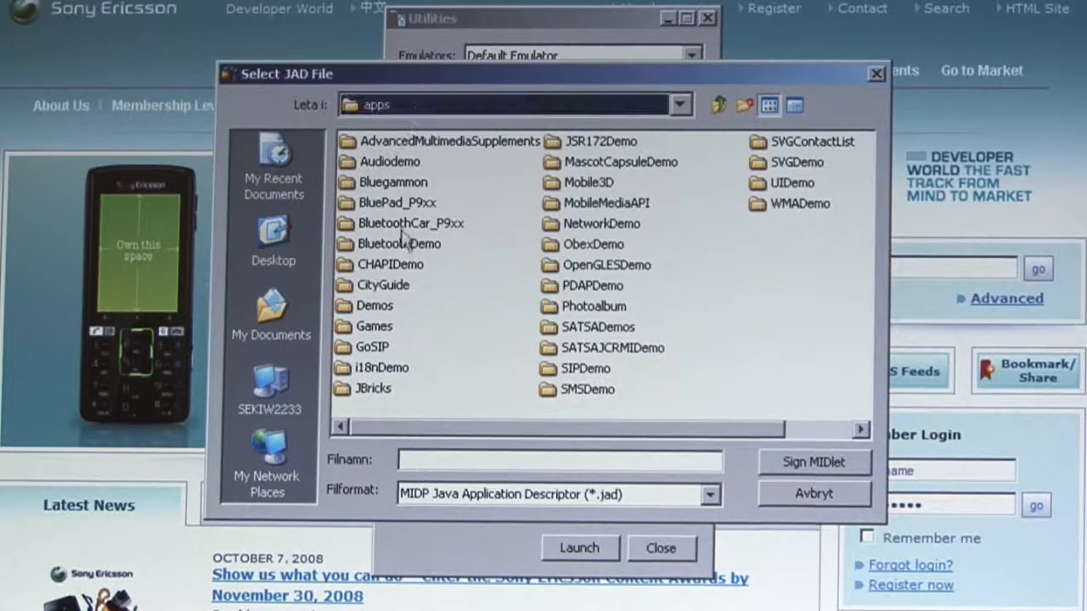
double_click(390, 162)
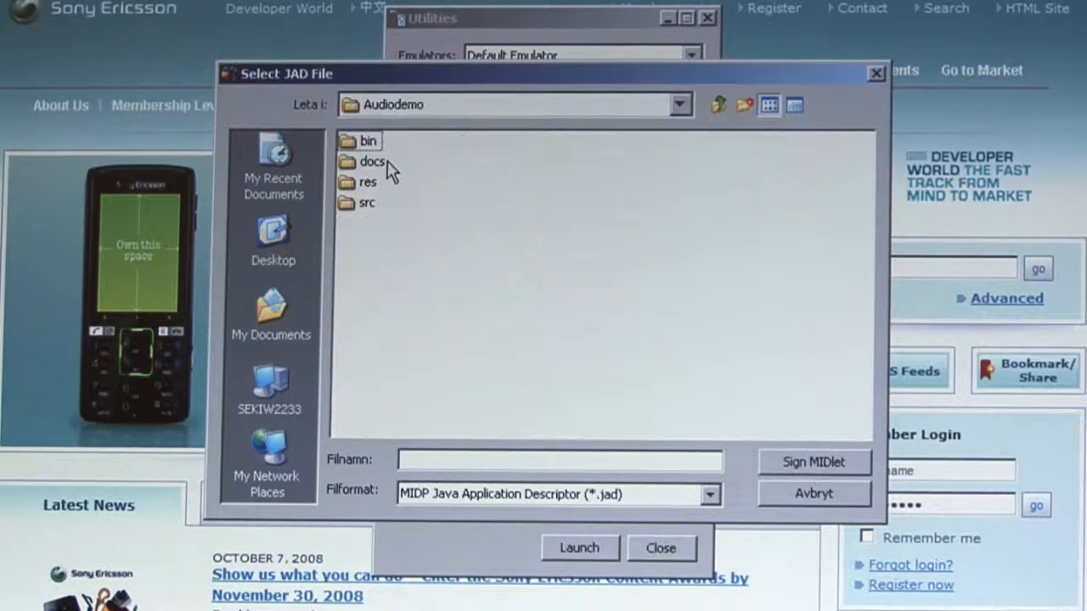
double_click(367, 140)
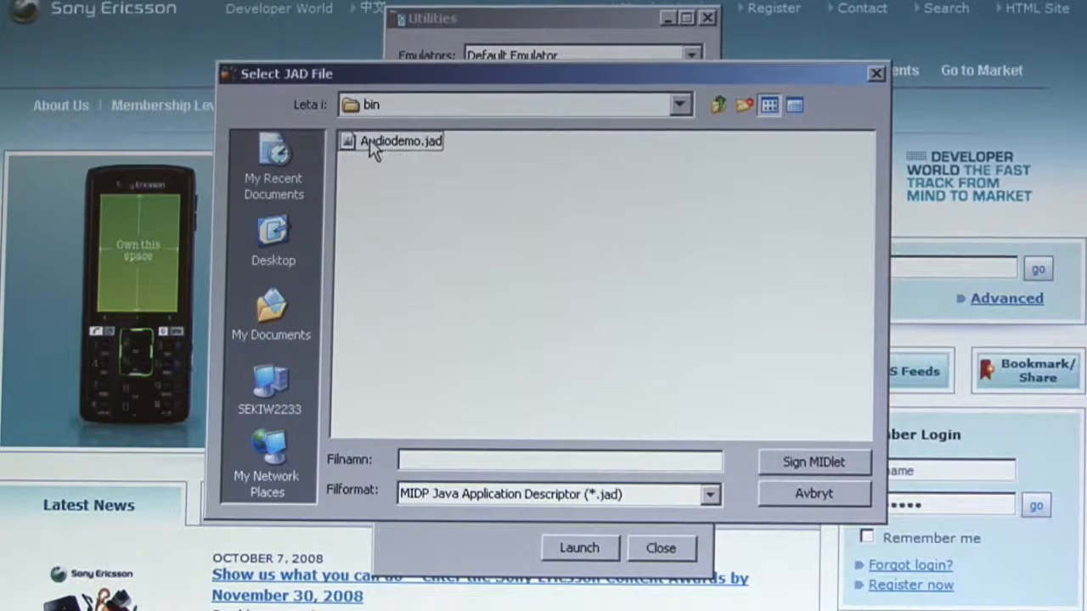